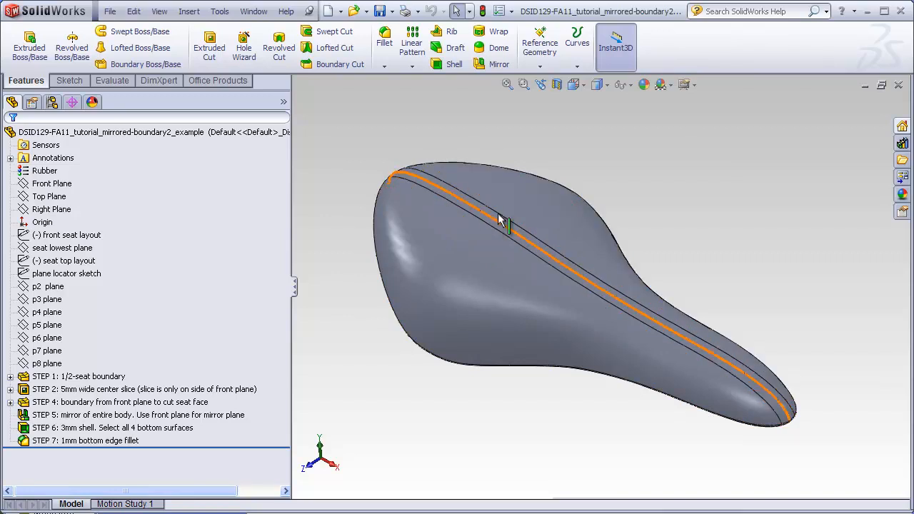
# Run zebra-stripe analysis on the seat, then switch to the mirrored-boundary1 example part.
pyautogui.click(499, 223)
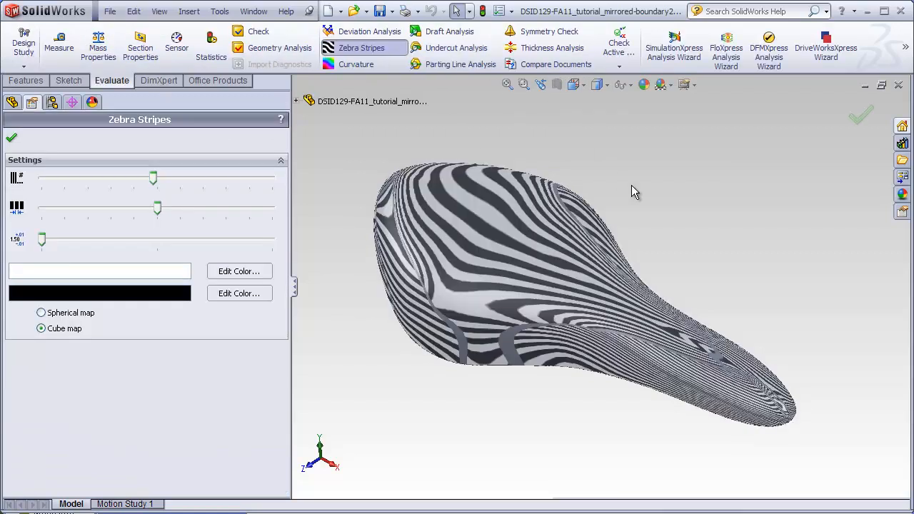
pyautogui.click(12, 137)
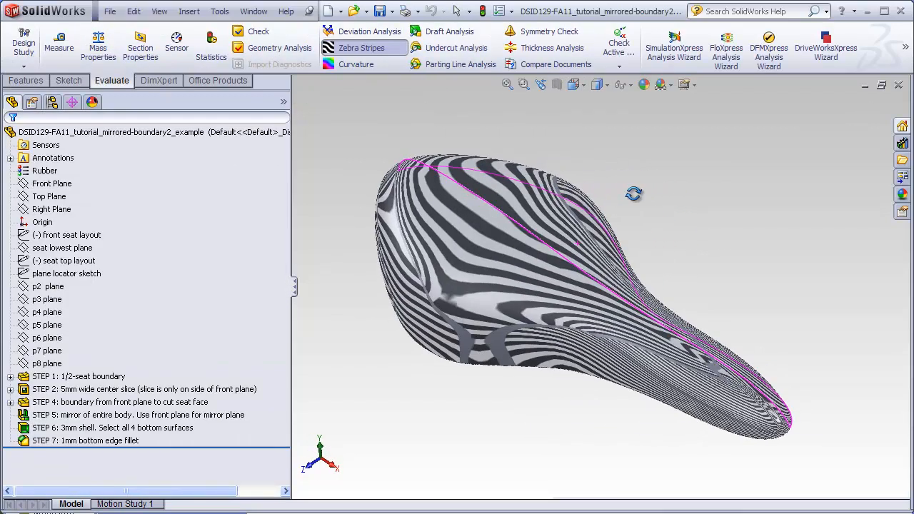
pyautogui.click(362, 47)
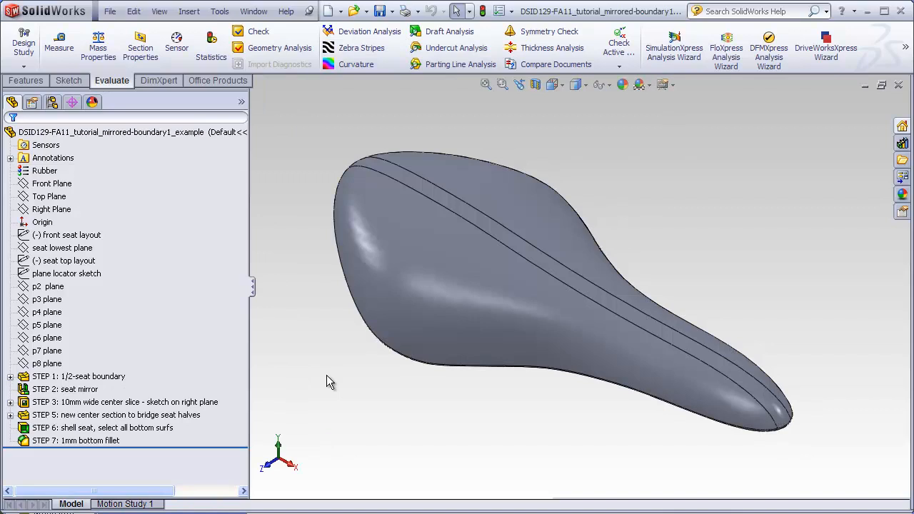
# Roll the boundary1 history from the half-seat boundary forward through mirror and shell, then return to boundary2.
pyautogui.click(107, 131)
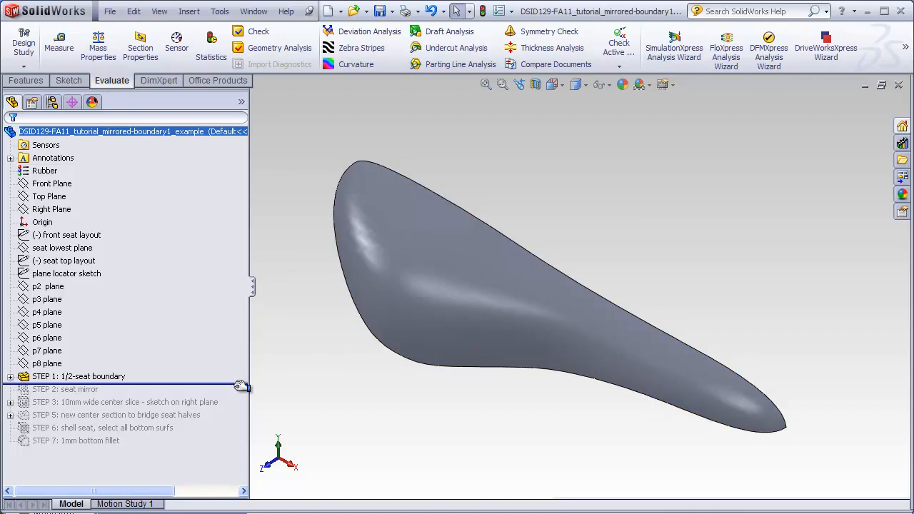
pyautogui.click(65, 388)
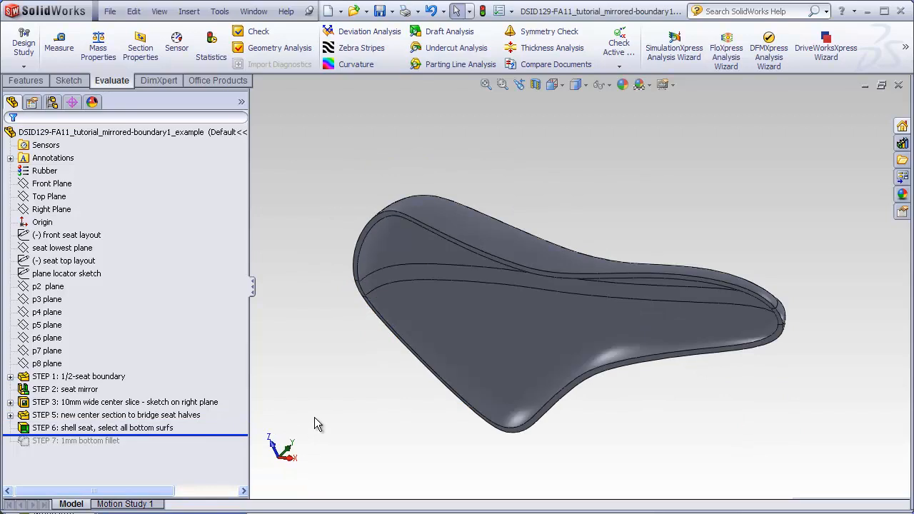
pyautogui.click(76, 440)
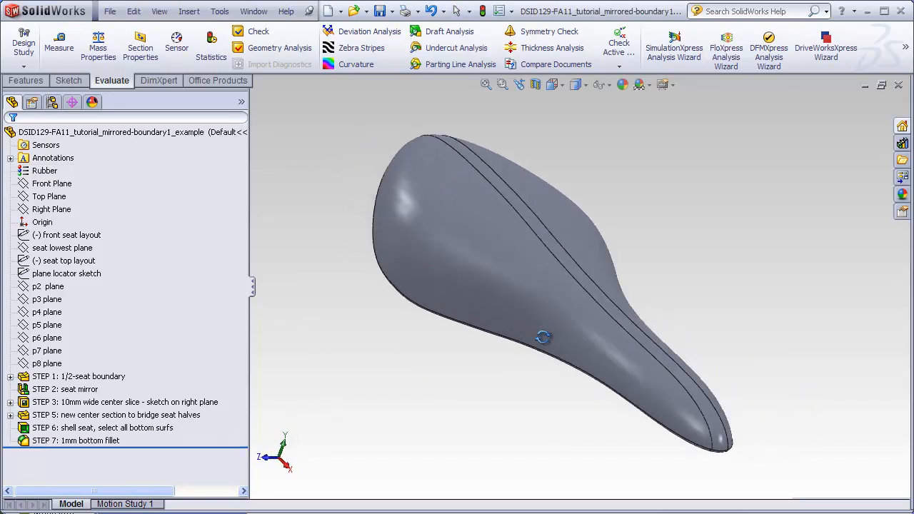
pyautogui.click(66, 388)
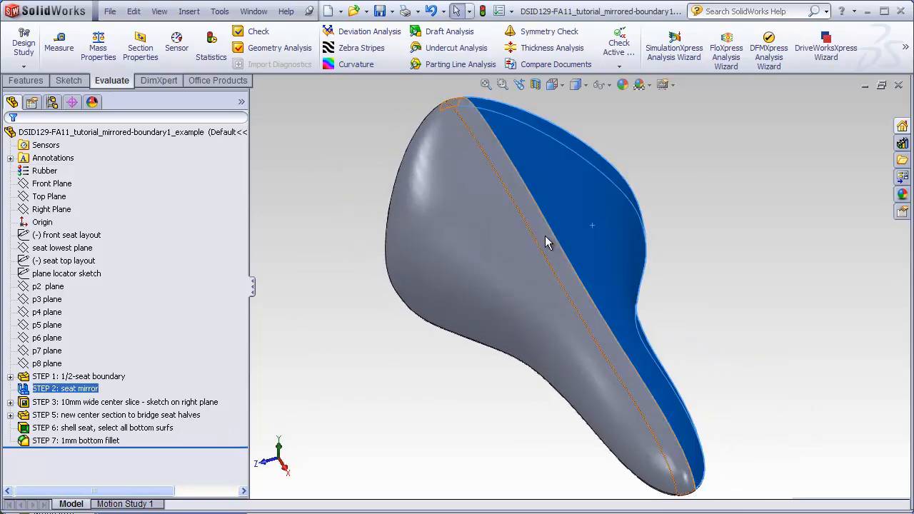
pyautogui.click(78, 376)
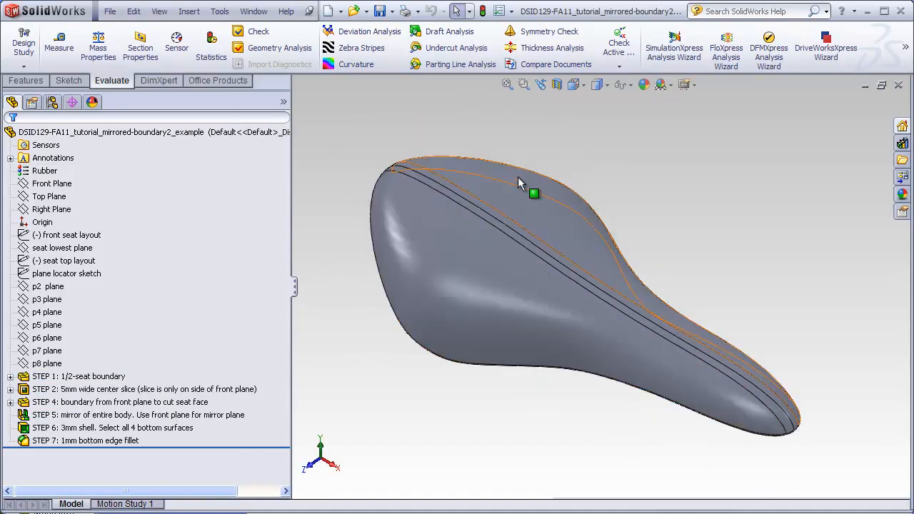
# Review the STEP 5 mirror and STEP 4 face-cut boundary, then switch to the mirrored-boundary2_starter part.
pyautogui.click(137, 414)
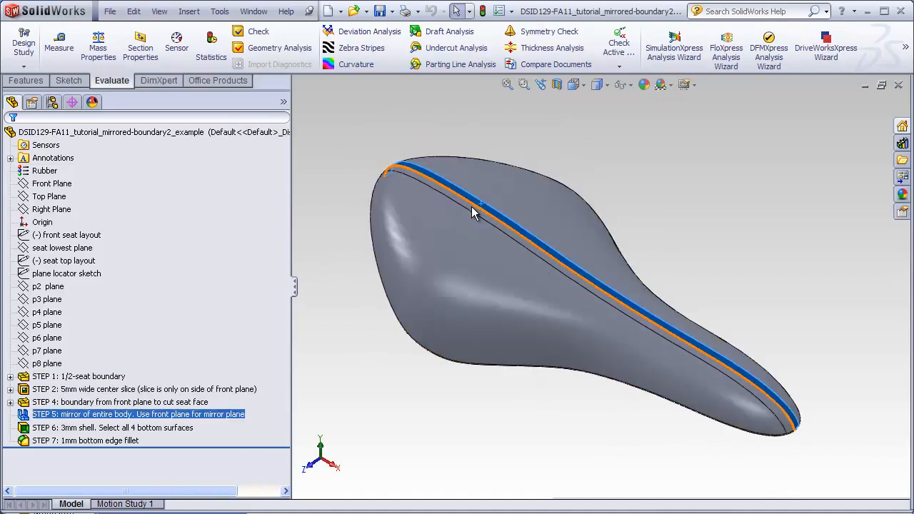
pyautogui.click(120, 401)
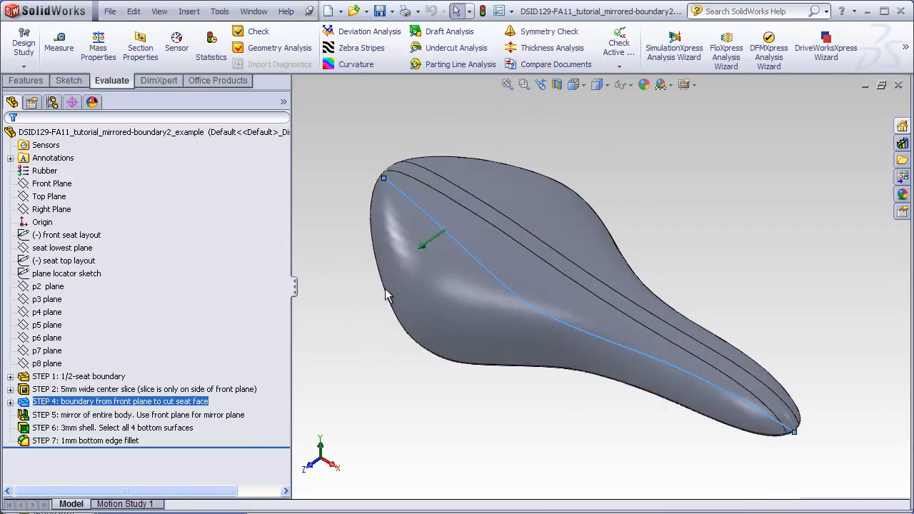
pyautogui.click(340, 336)
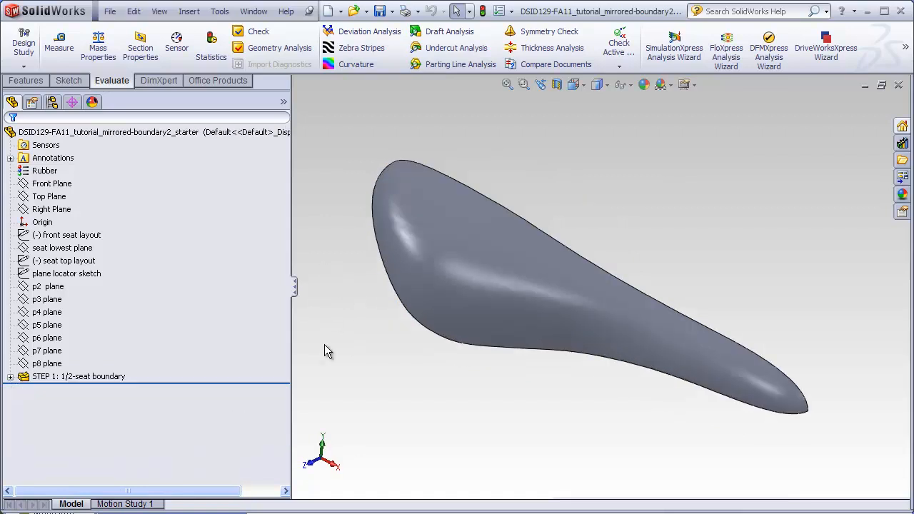
pyautogui.moveTo(348, 388)
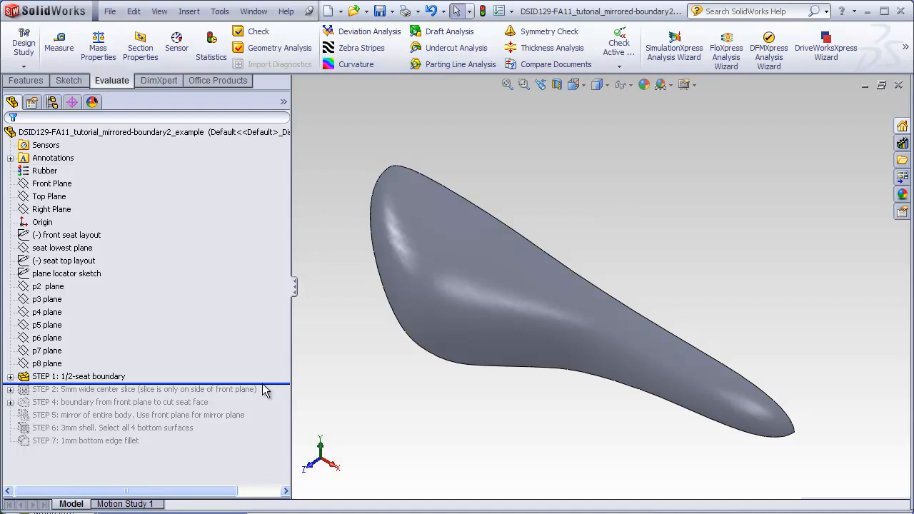
pyautogui.moveTo(530, 200)
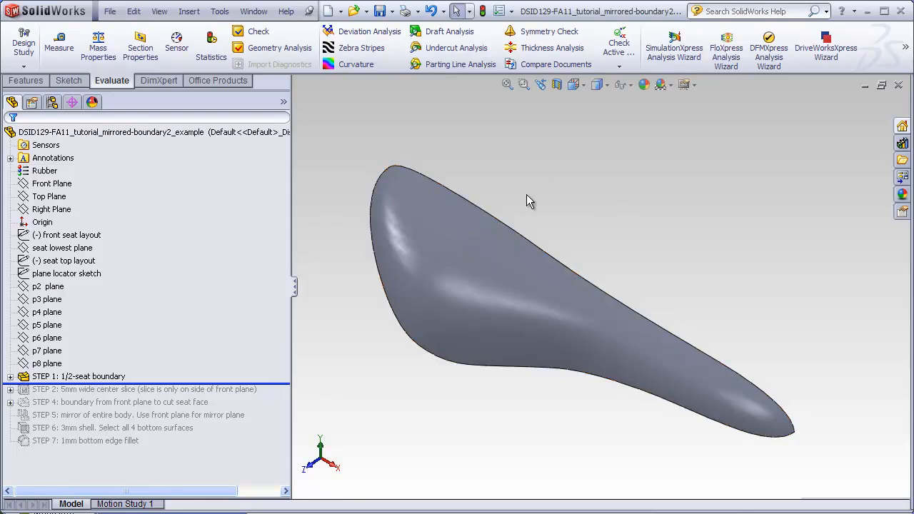
pyautogui.moveTo(407, 157)
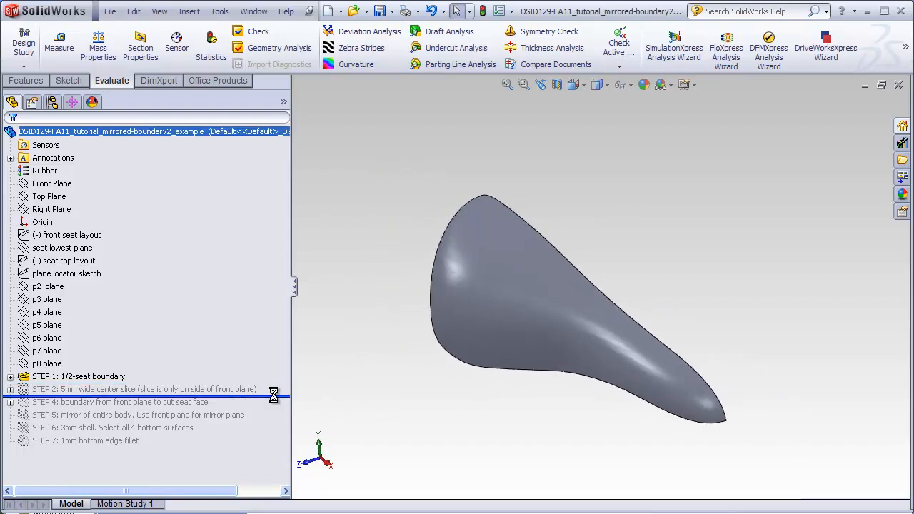
# Roll the boundary2 example's history back to just below the half-seat boundary.
pyautogui.click(11, 389)
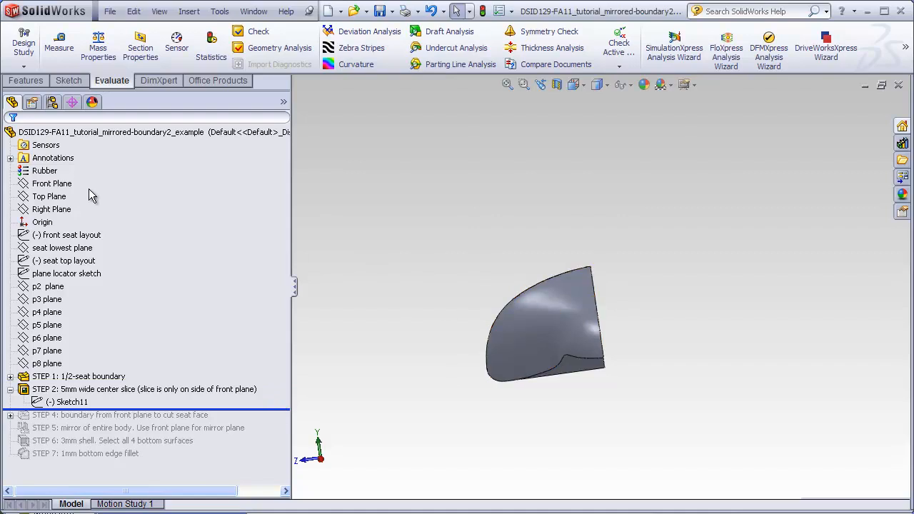
# Bring the 5 mm center slice back into history and show the front seat layout sketch over the body.
pyautogui.click(52, 183)
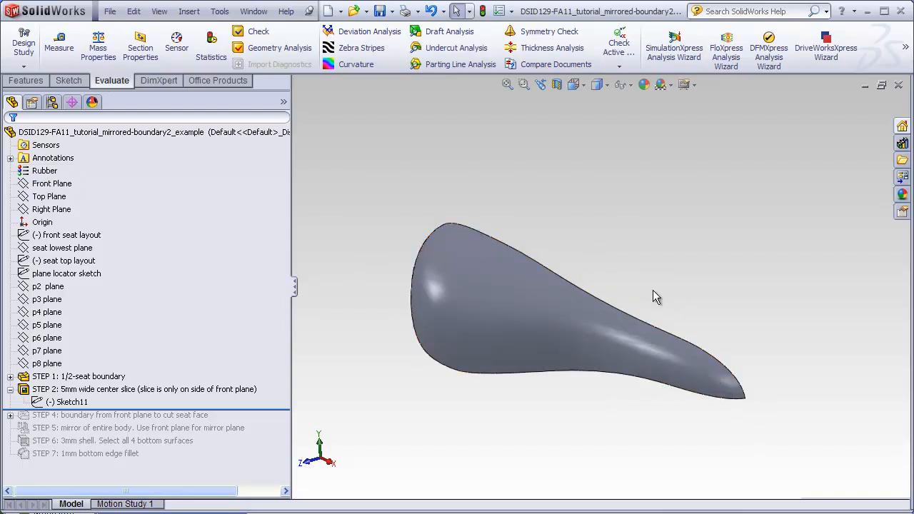
pyautogui.moveTo(631, 303)
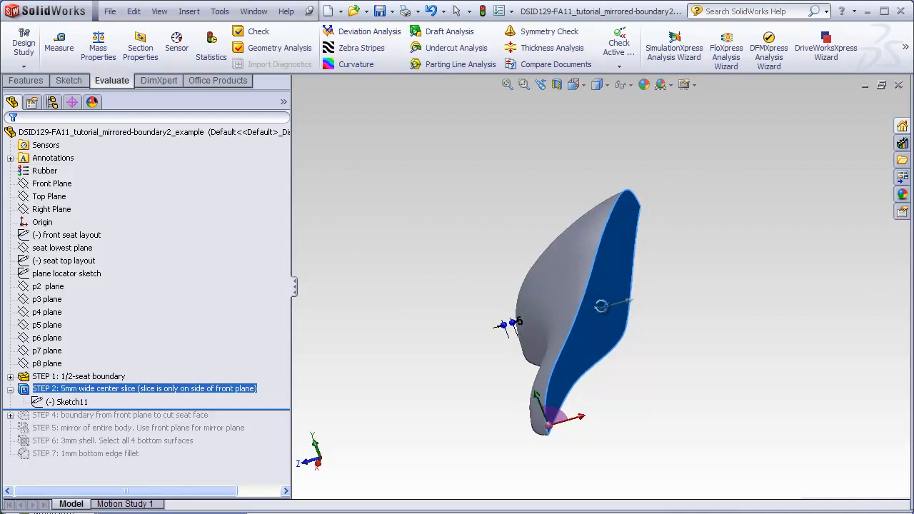
pyautogui.click(78, 375)
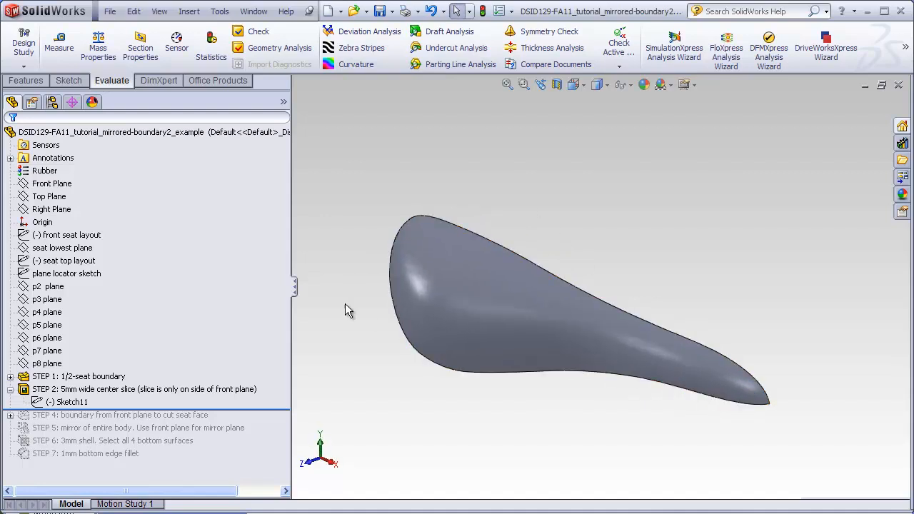
pyautogui.click(68, 235)
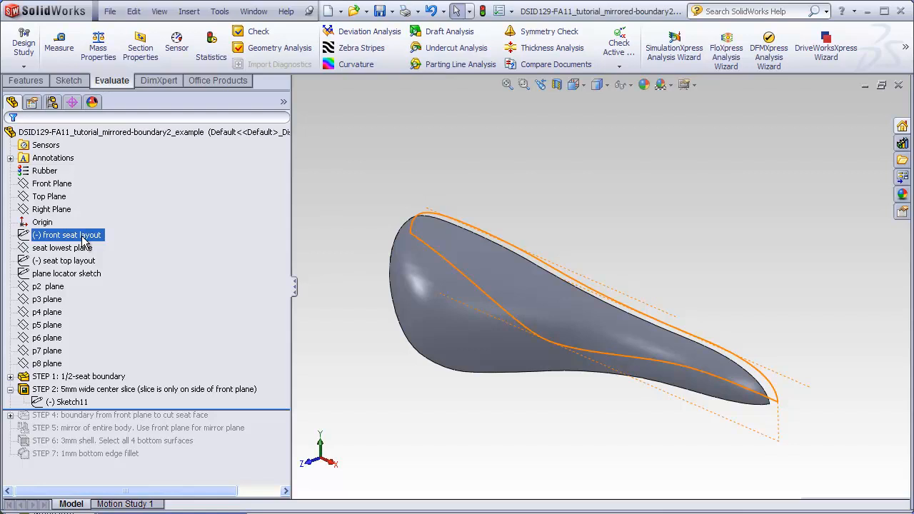
# Create Sketch12 on the Front Plane with the seat's outer top edge copied via Convert Entities.
pyautogui.click(69, 80)
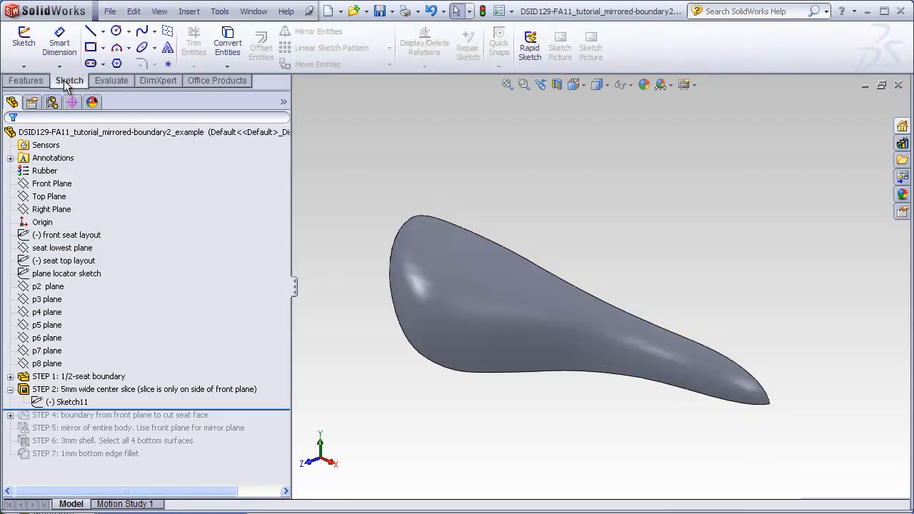
pyautogui.click(52, 183)
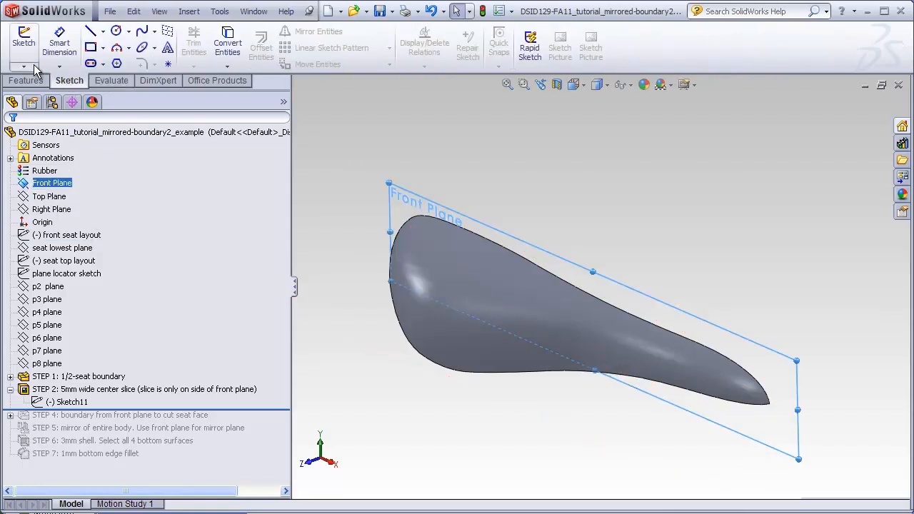
pyautogui.click(23, 41)
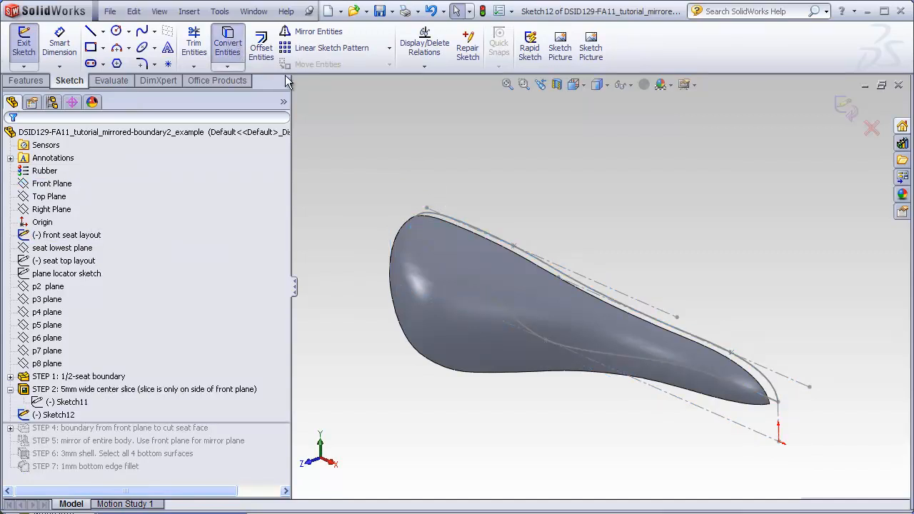
pyautogui.click(227, 43)
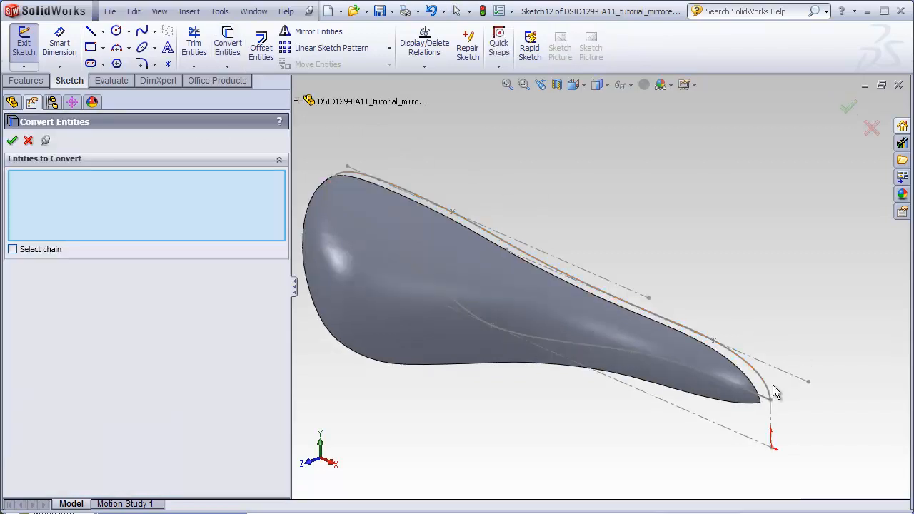
pyautogui.click(771, 385)
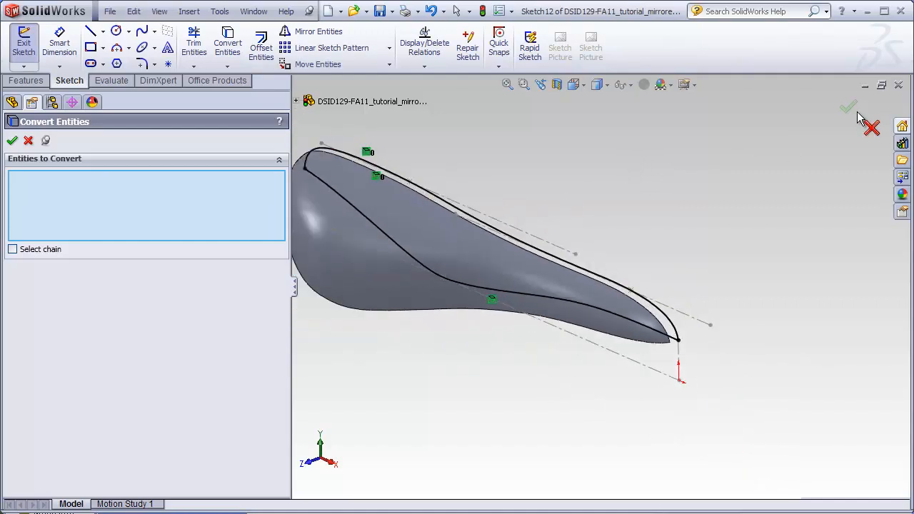
pyautogui.click(12, 140)
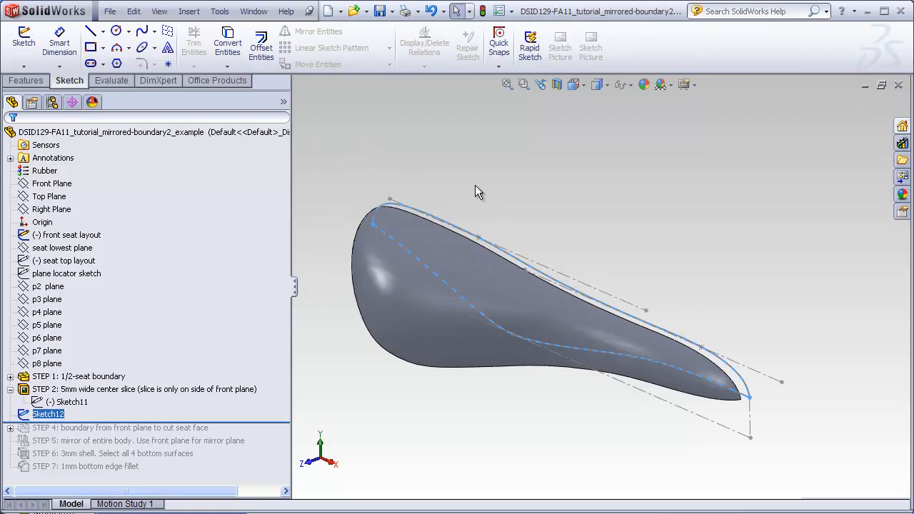
pyautogui.click(69, 234)
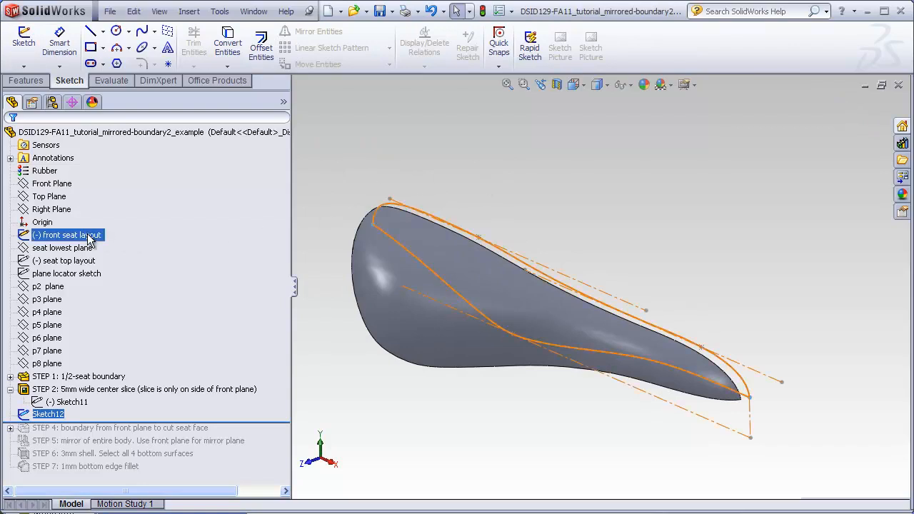
# Hide the front seat layout sketch, leaving only the Sketch12 edge curve on the seat body.
pyautogui.rightClick(68, 234)
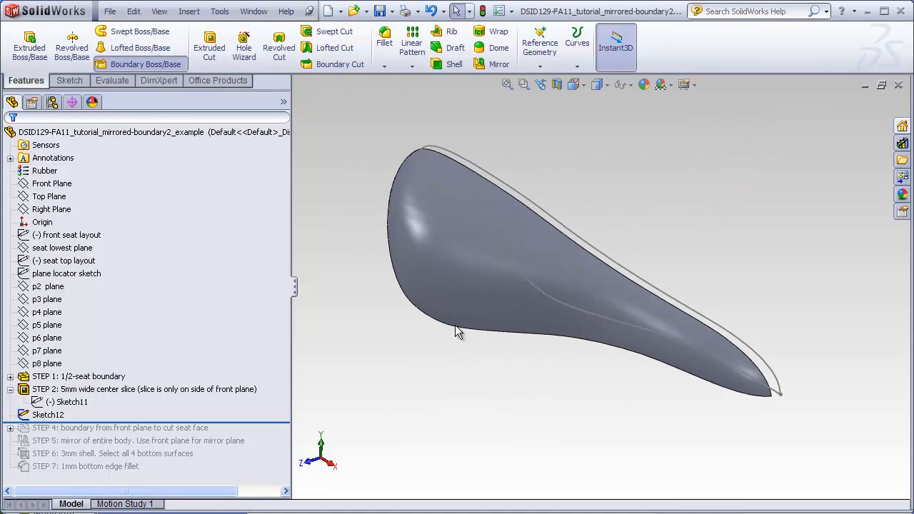
# Set up a boundary from Sketch12 to the seat face with curvature-to-face tangency and normal-to-profile constraint.
pyautogui.click(146, 64)
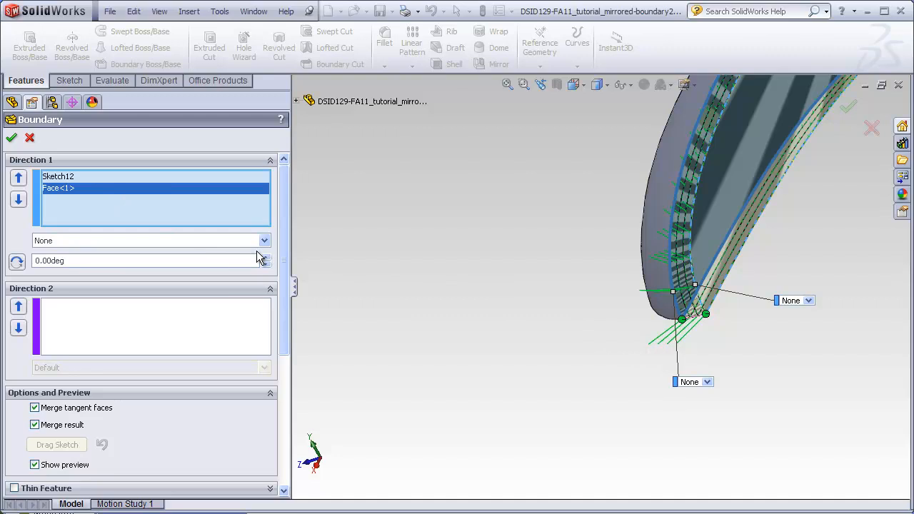
pyautogui.click(264, 240)
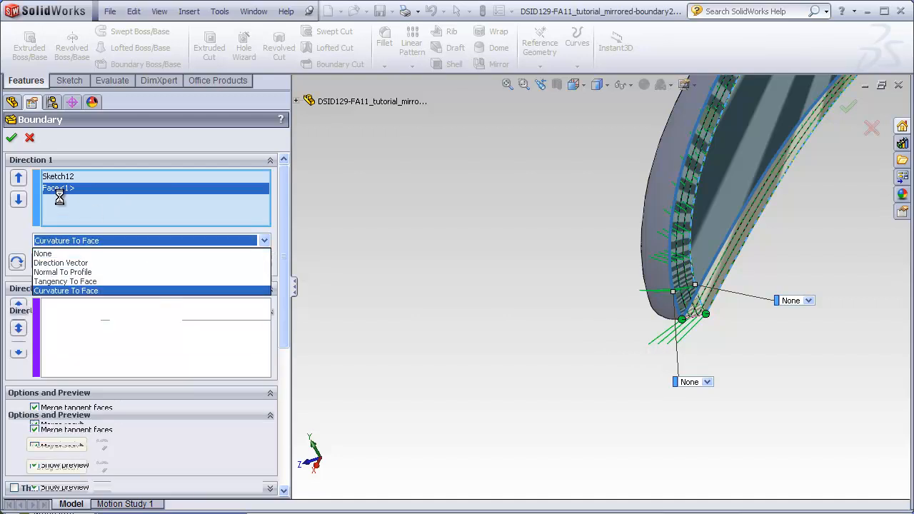
pyautogui.click(66, 291)
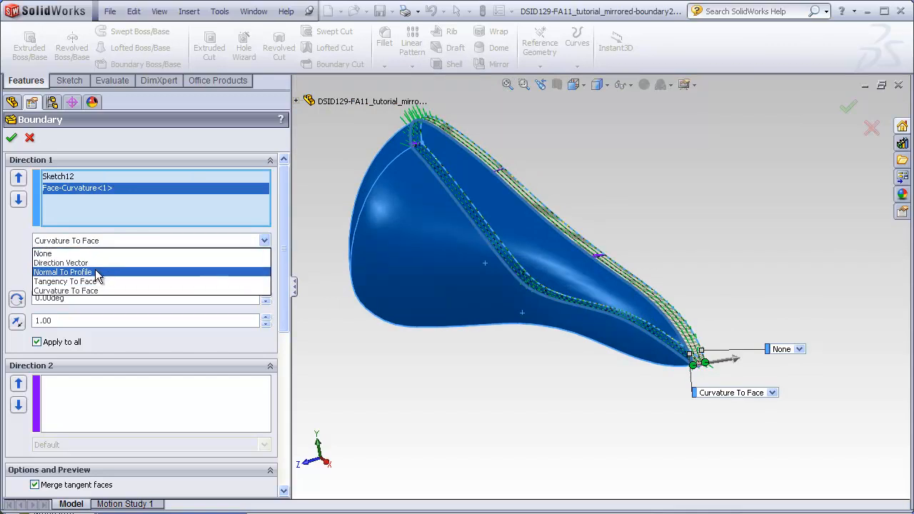
pyautogui.click(62, 272)
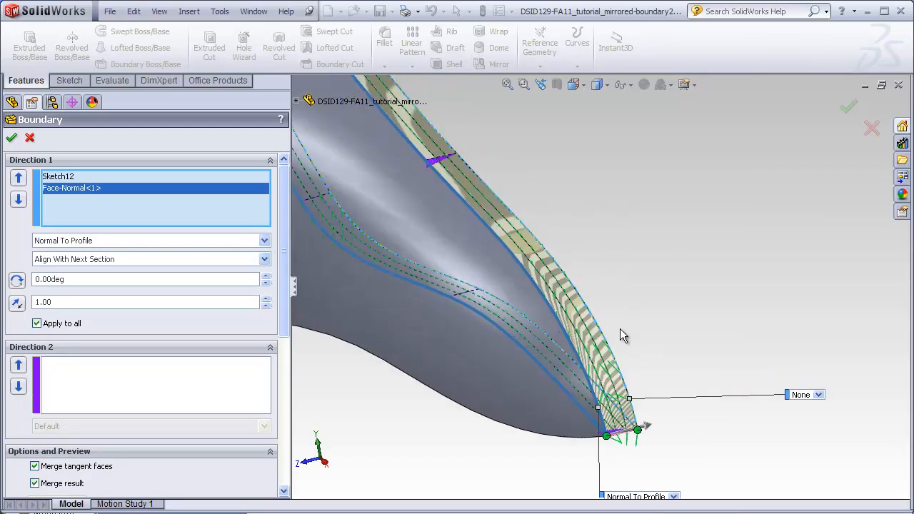
pyautogui.moveTo(586, 354)
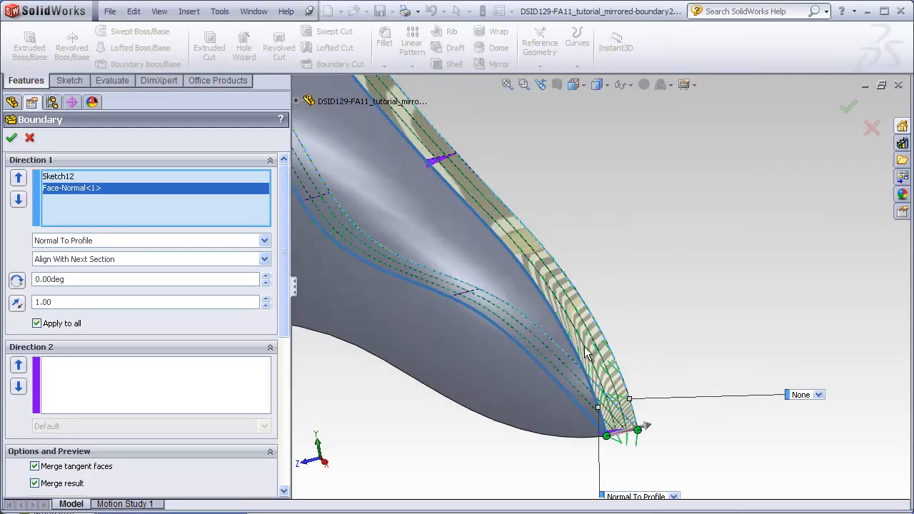
pyautogui.moveTo(602, 343)
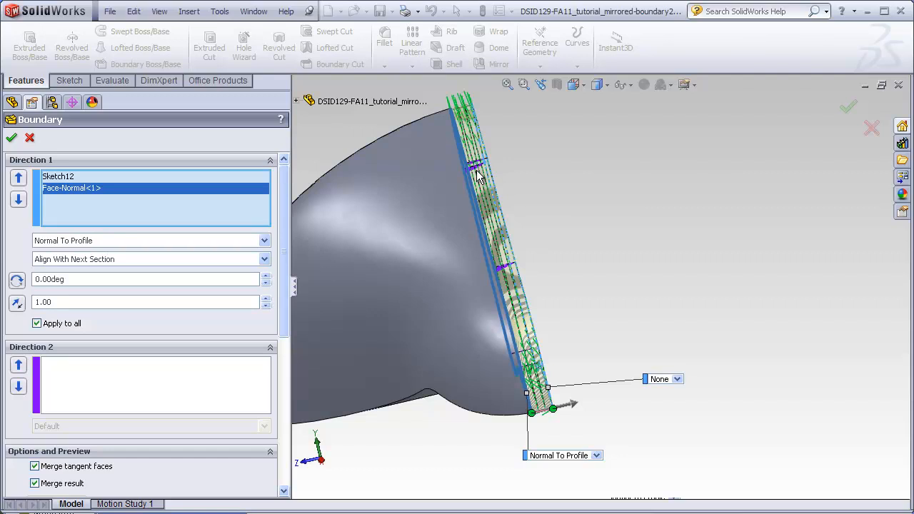
pyautogui.moveTo(528, 171)
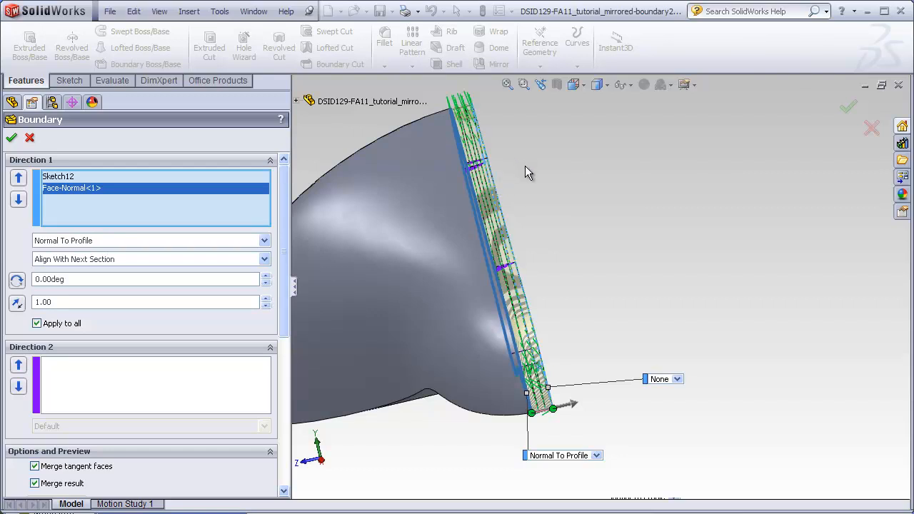
pyautogui.moveTo(503, 172)
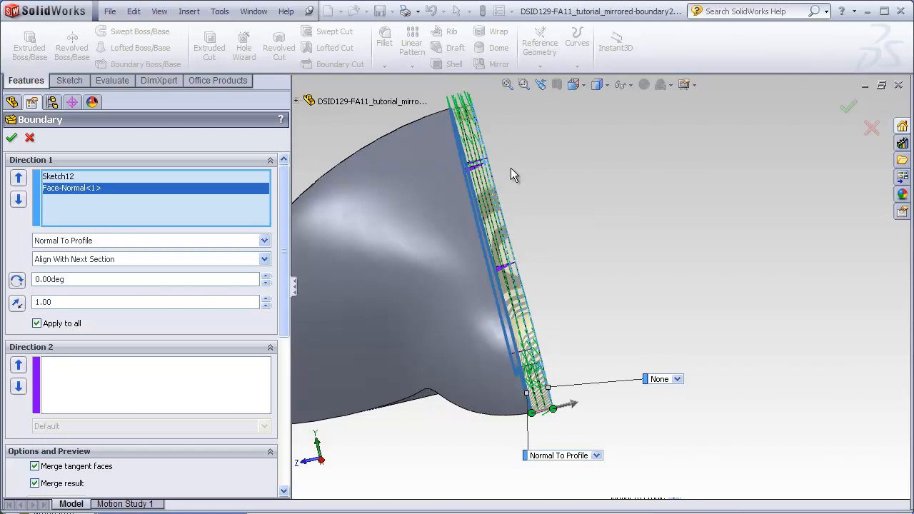
pyautogui.moveTo(15, 137)
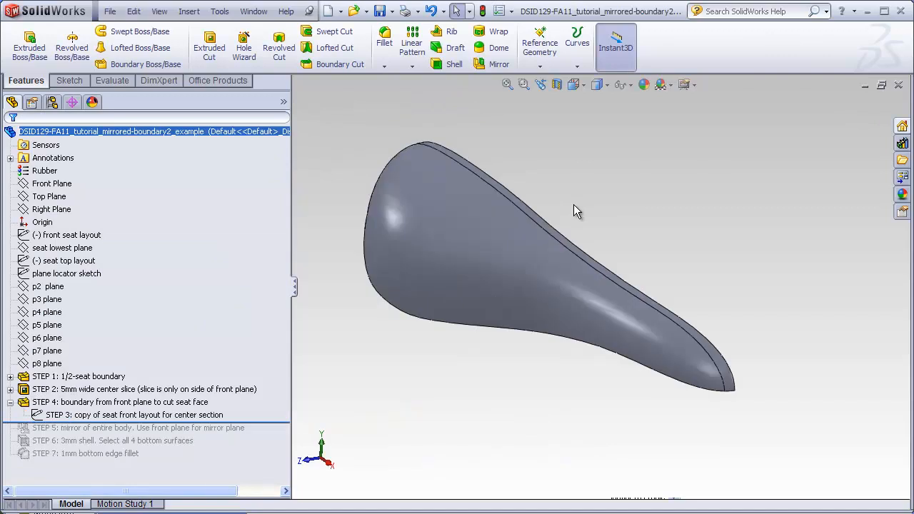
pyautogui.click(134, 414)
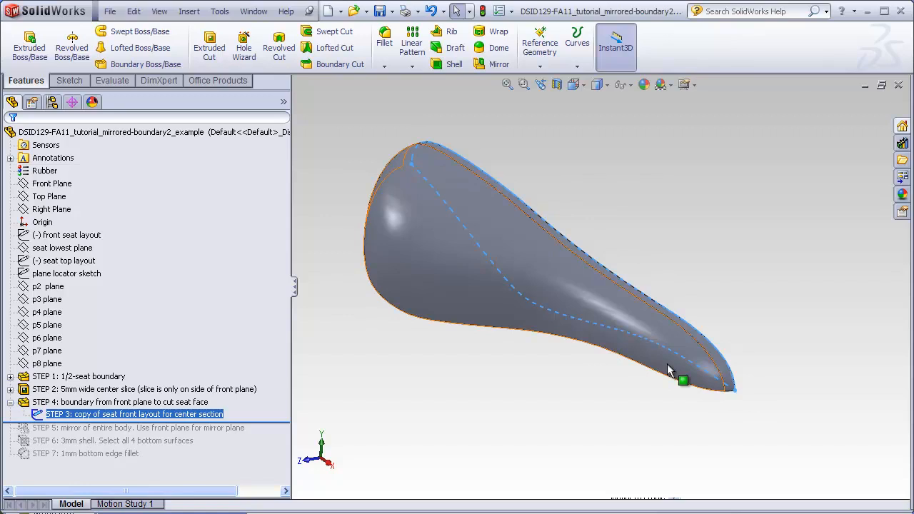
pyautogui.click(369, 382)
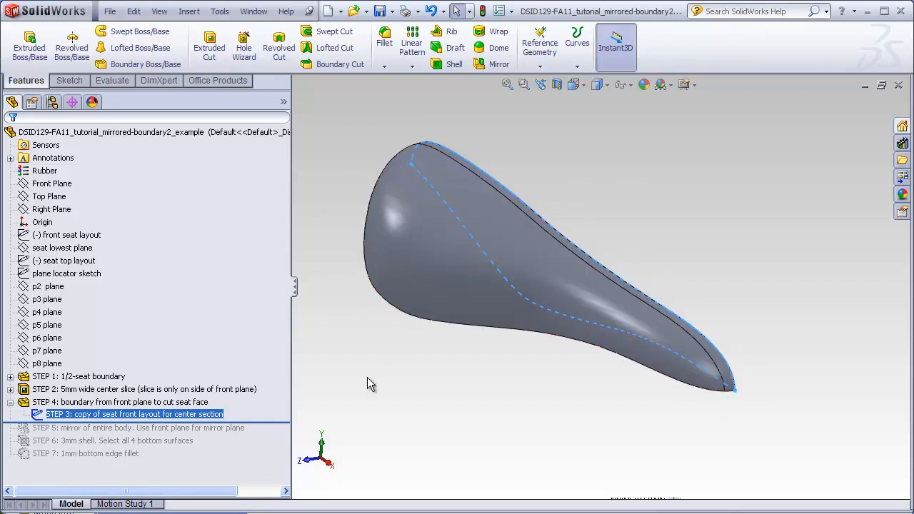
pyautogui.click(121, 401)
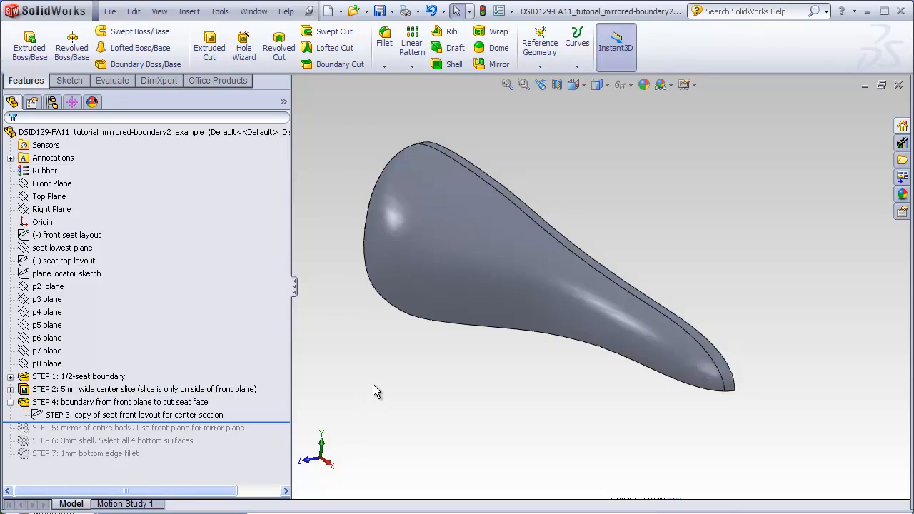
pyautogui.click(464, 295)
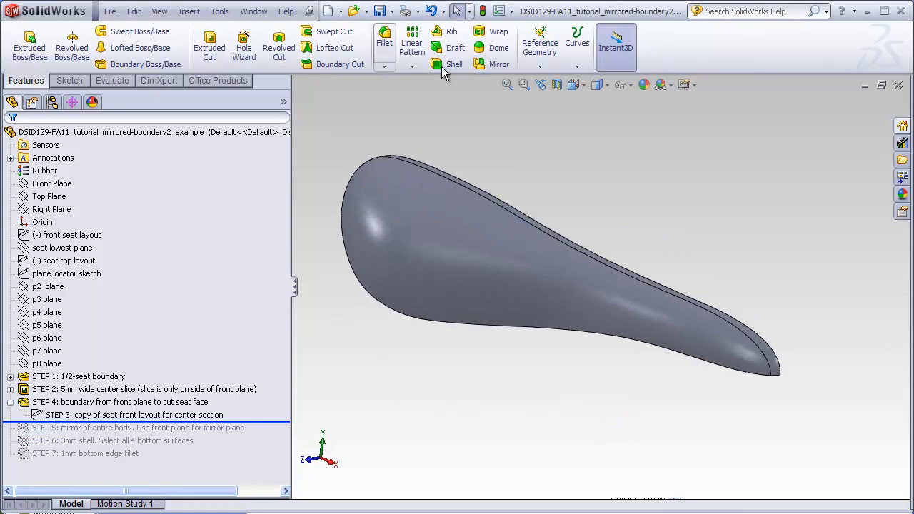
# Mirror the half seat body across the Front Plane into one merged full seat.
pyautogui.click(498, 64)
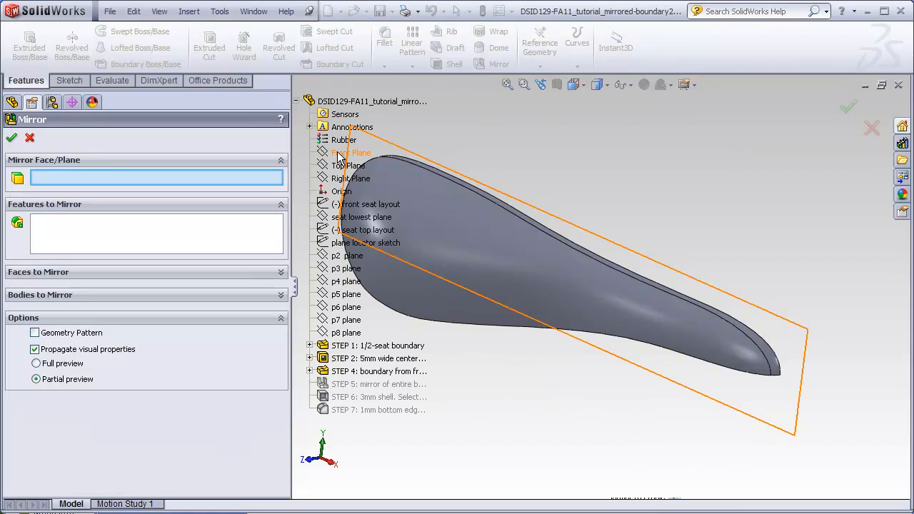
pyautogui.click(351, 153)
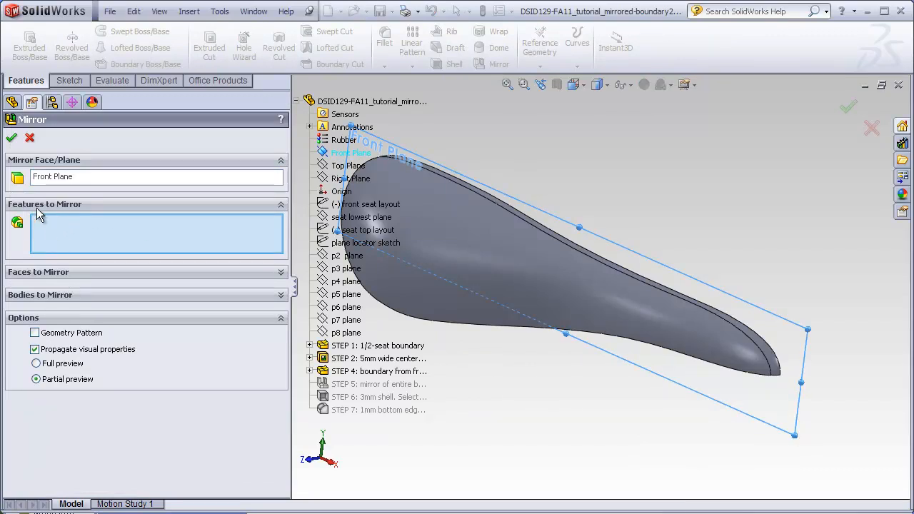
pyautogui.moveTo(91, 301)
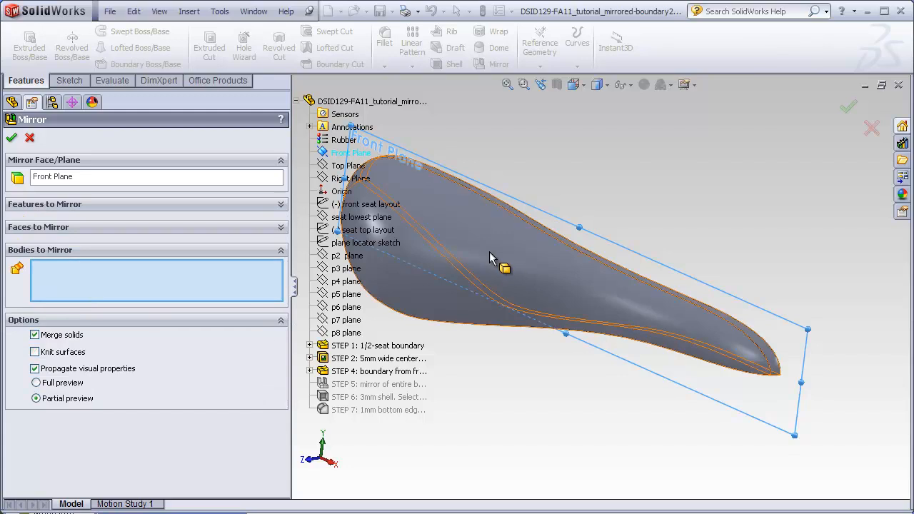
pyautogui.moveTo(492, 257); pyautogui.dragTo(528, 243)
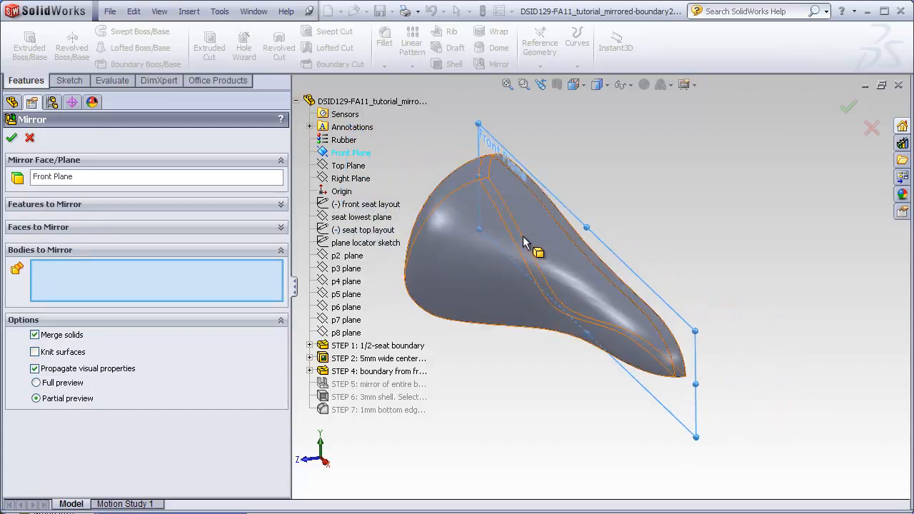
pyautogui.click(12, 137)
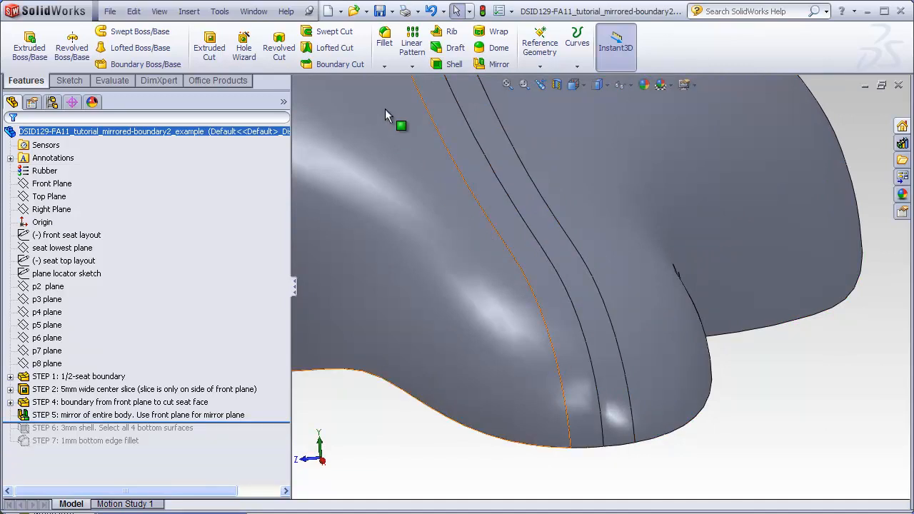
pyautogui.click(111, 80)
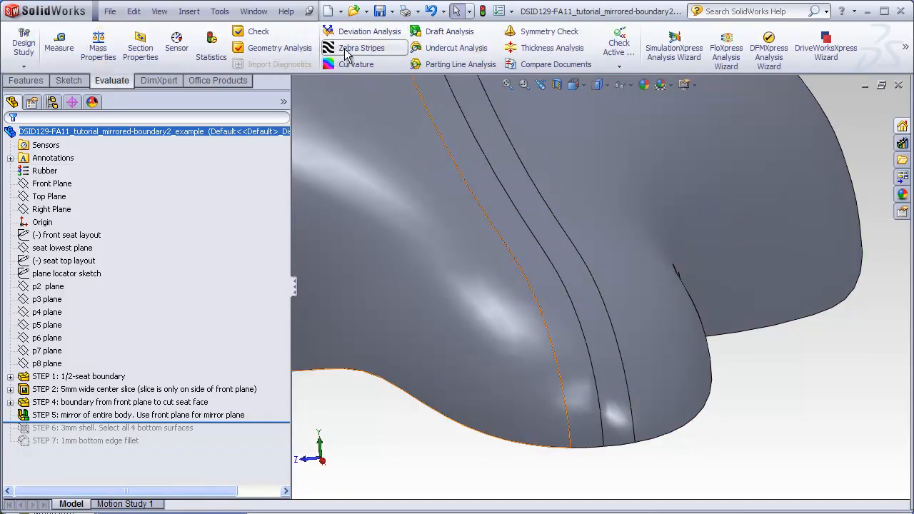
pyautogui.click(361, 47)
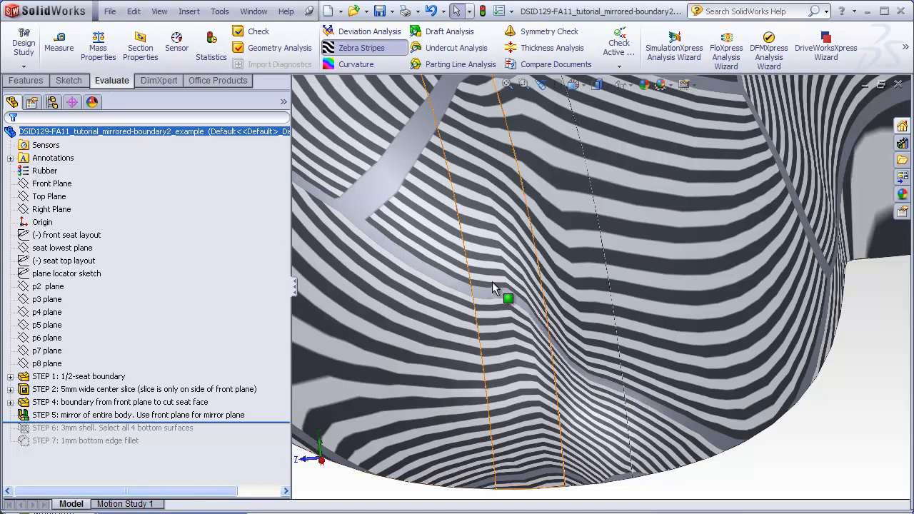
pyautogui.moveTo(574, 288)
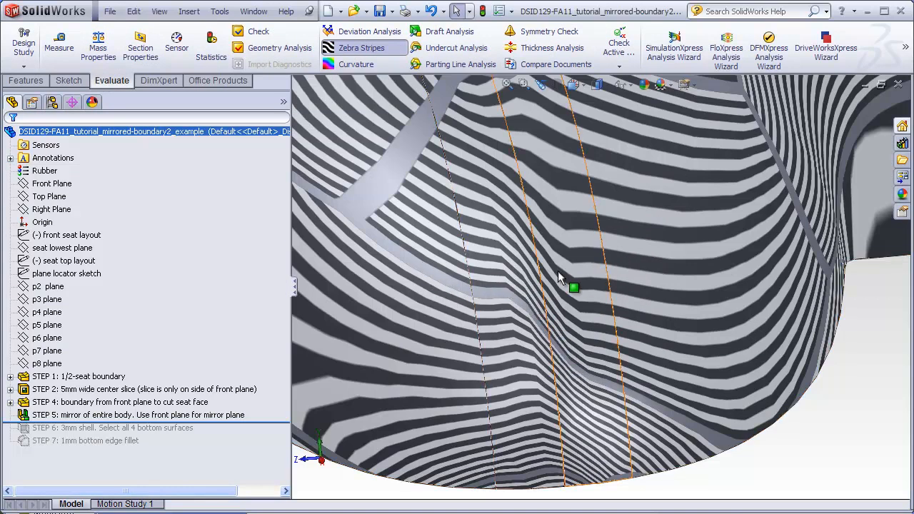
pyautogui.moveTo(574, 288); pyautogui.dragTo(525, 298)
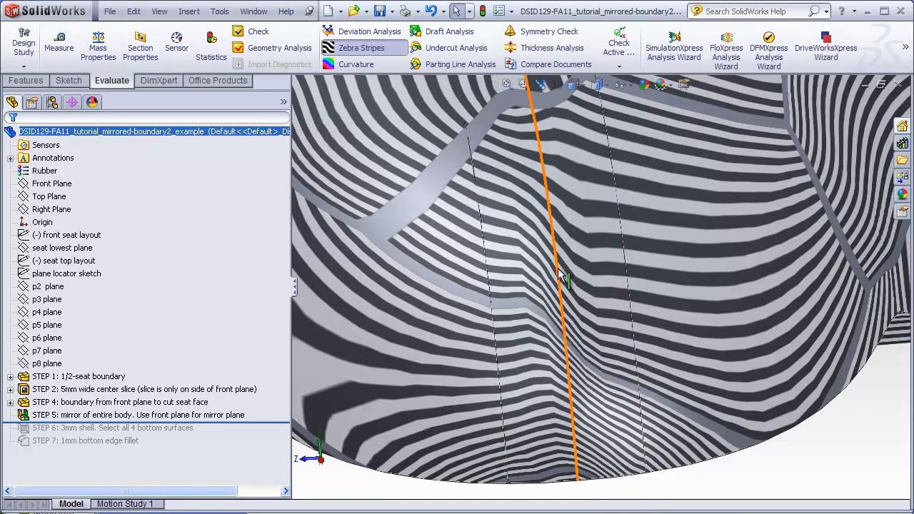
pyautogui.moveTo(564, 265)
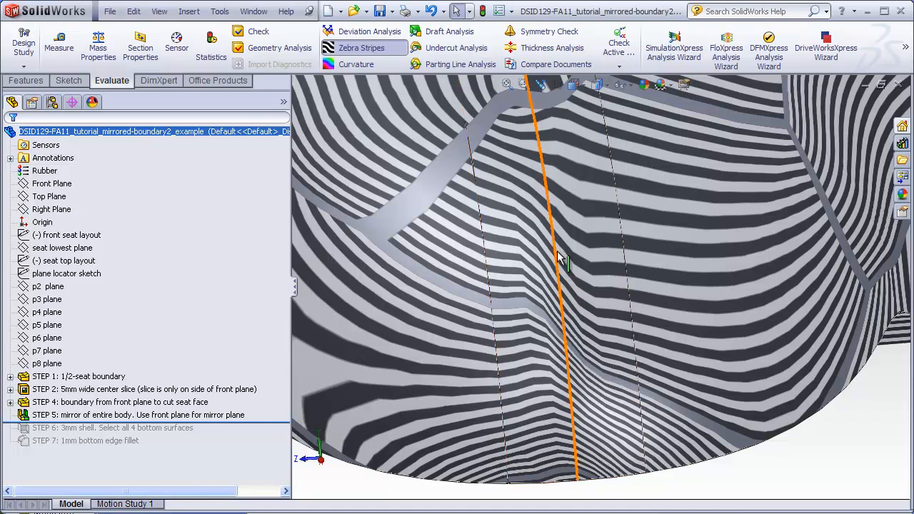
pyautogui.click(564, 257)
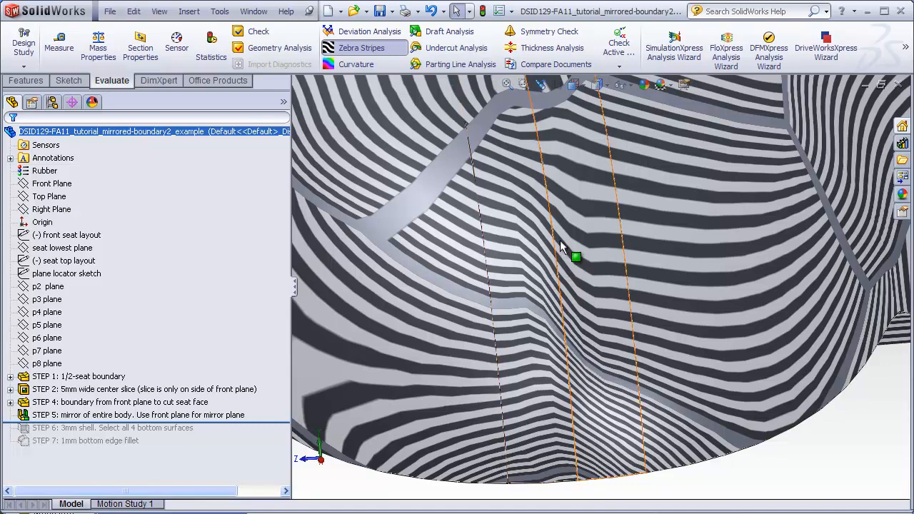
pyautogui.click(360, 47)
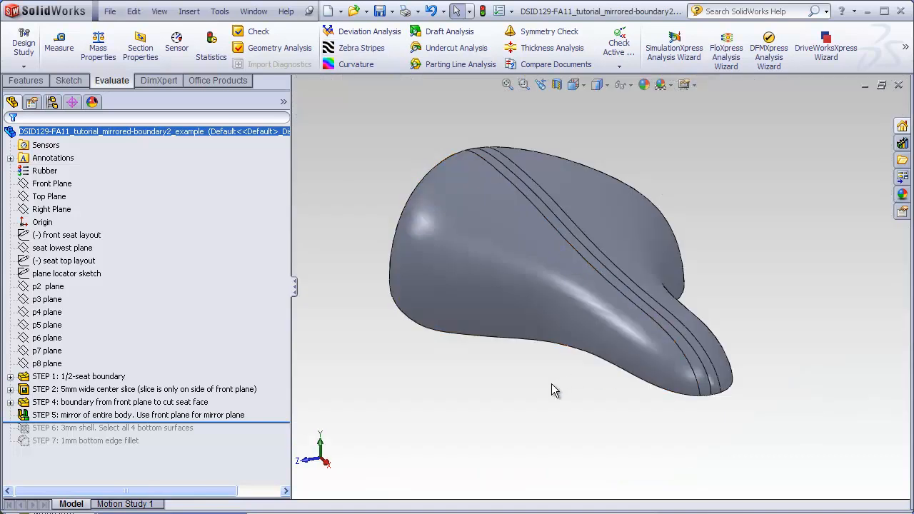
# Shell the seat to 3 mm wall thickness with its bottom faces removed.
pyautogui.moveTo(555, 390); pyautogui.dragTo(568, 277)
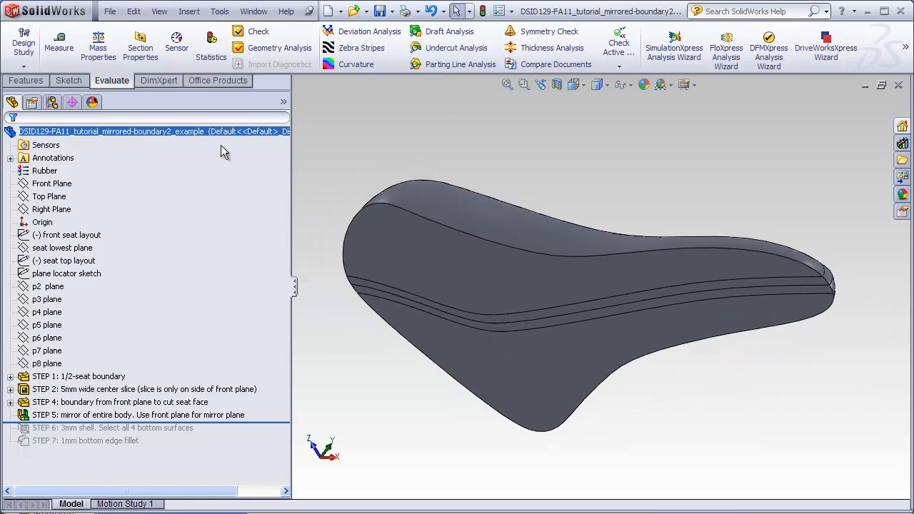
pyautogui.click(25, 80)
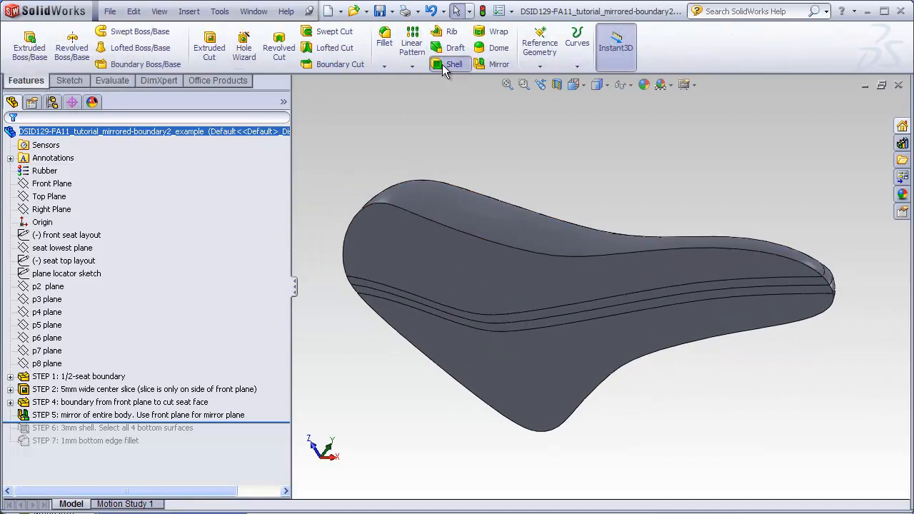
pyautogui.click(454, 64)
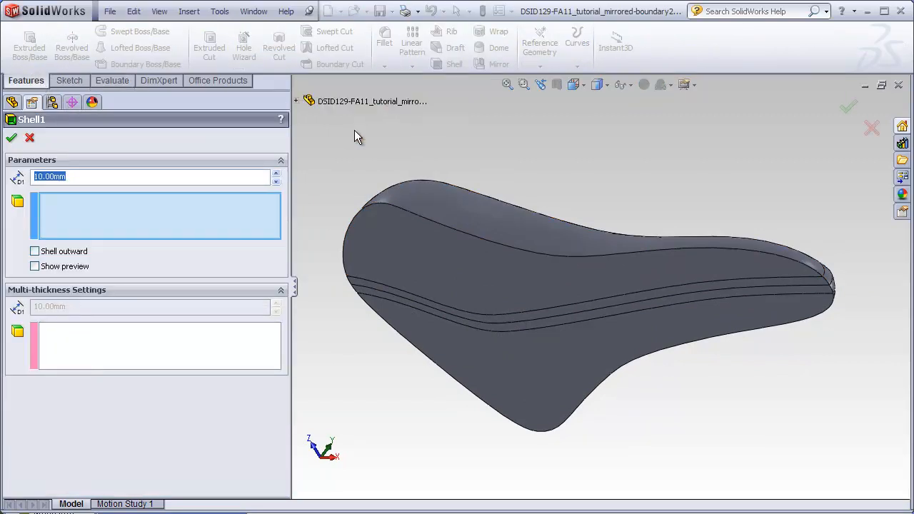
pyautogui.click(423, 266)
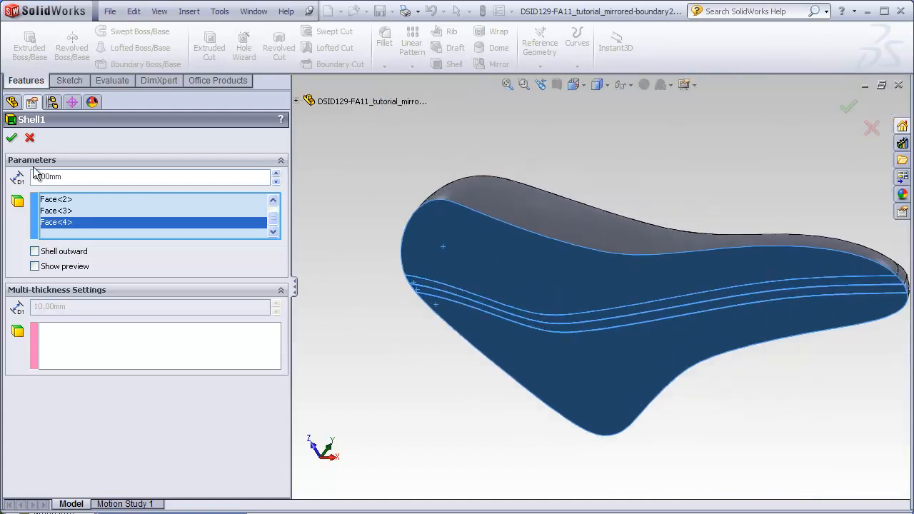
pyautogui.click(11, 138)
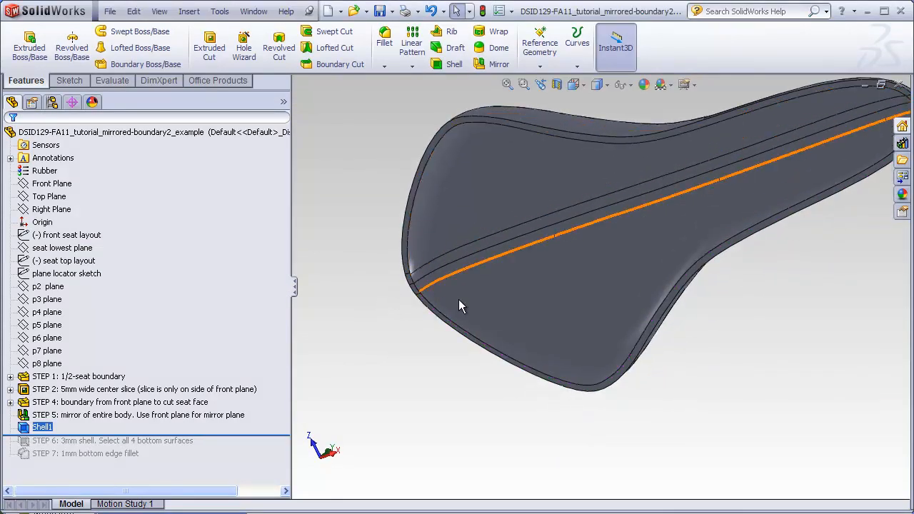
# Roll the tree forward through the 1 mm fillet and show the seat with RealView Graphics and floor shadow.
pyautogui.moveTo(460, 305); pyautogui.dragTo(659, 189)
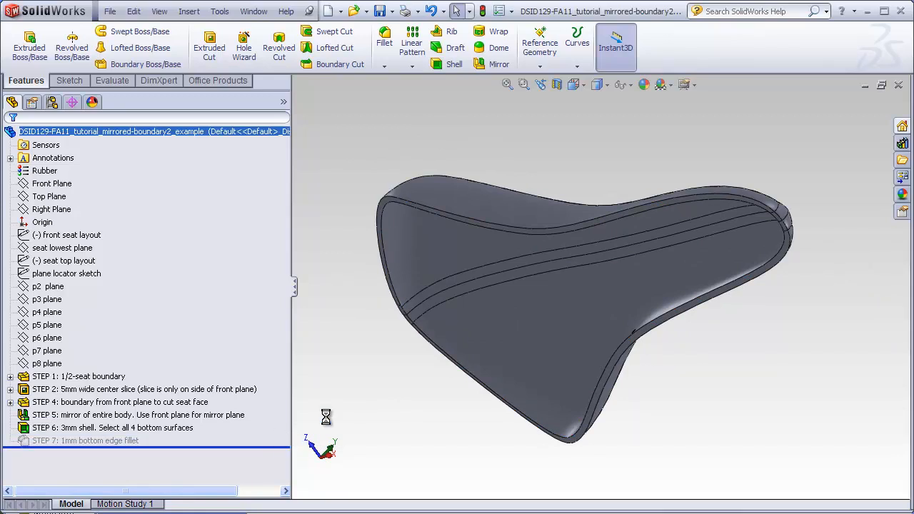
pyautogui.moveTo(425, 230)
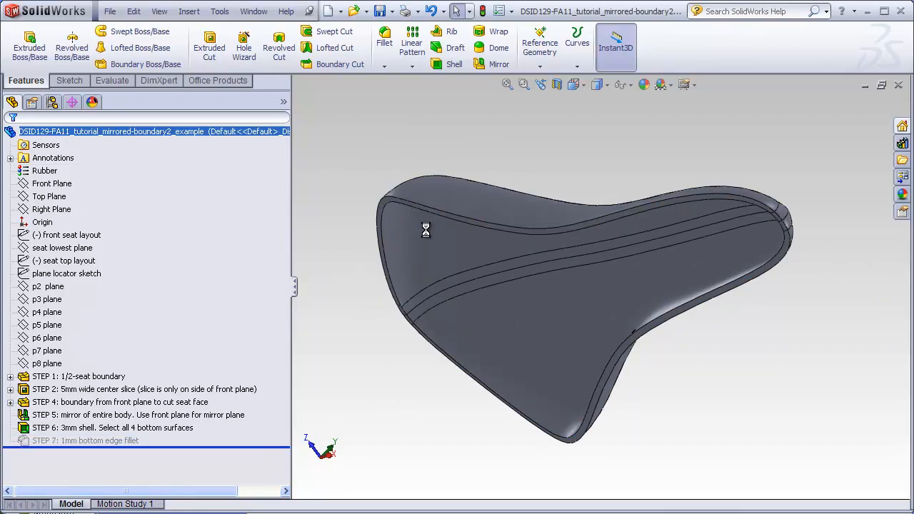
pyautogui.click(414, 214)
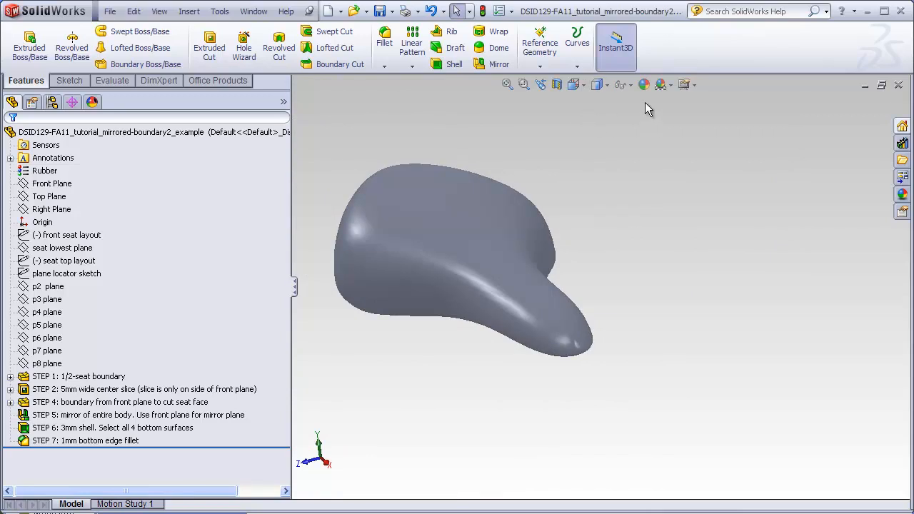
pyautogui.click(399, 187)
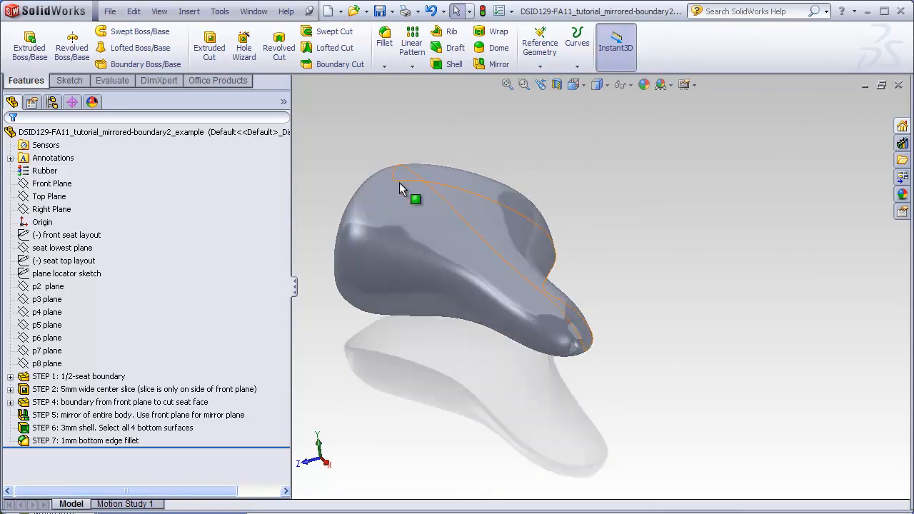